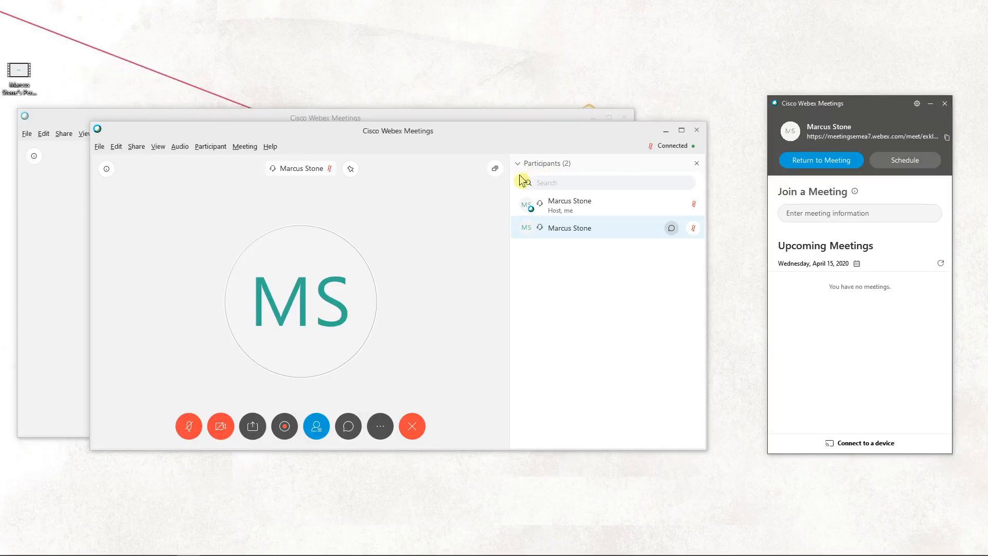
pyautogui.moveTo(471, 208)
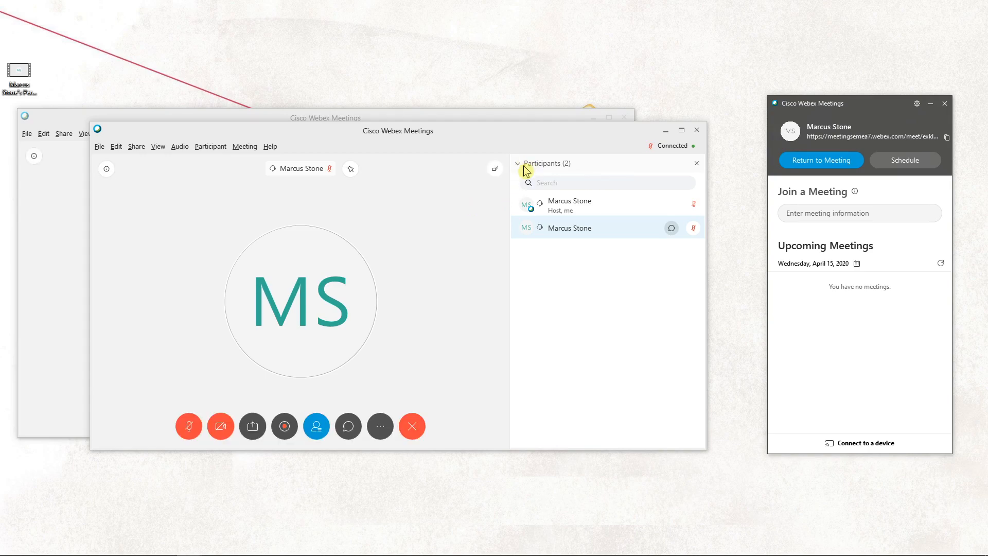
# Hide the participants list, then show it again.
pyautogui.click(517, 164)
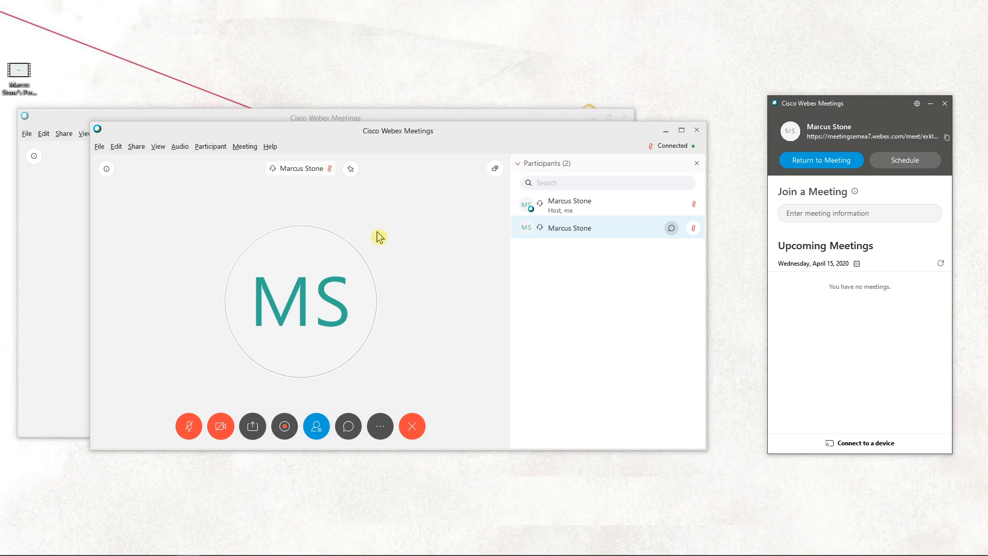
pyautogui.moveTo(316, 427)
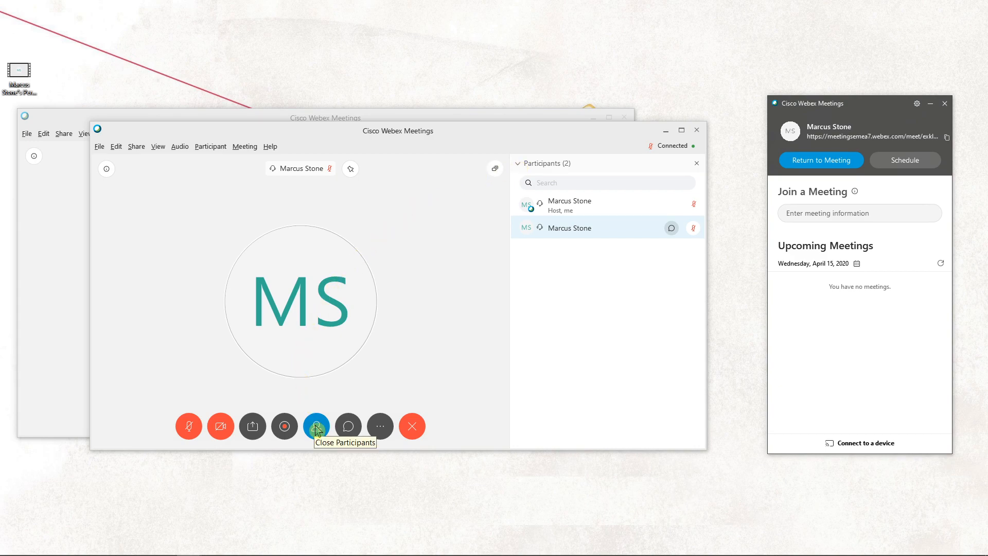
pyautogui.click(316, 427)
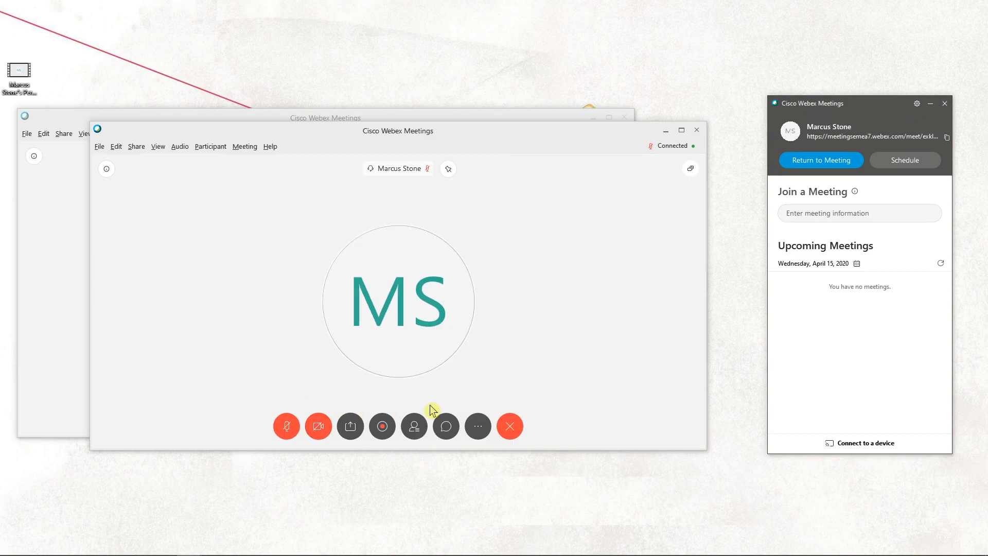
pyautogui.click(414, 426)
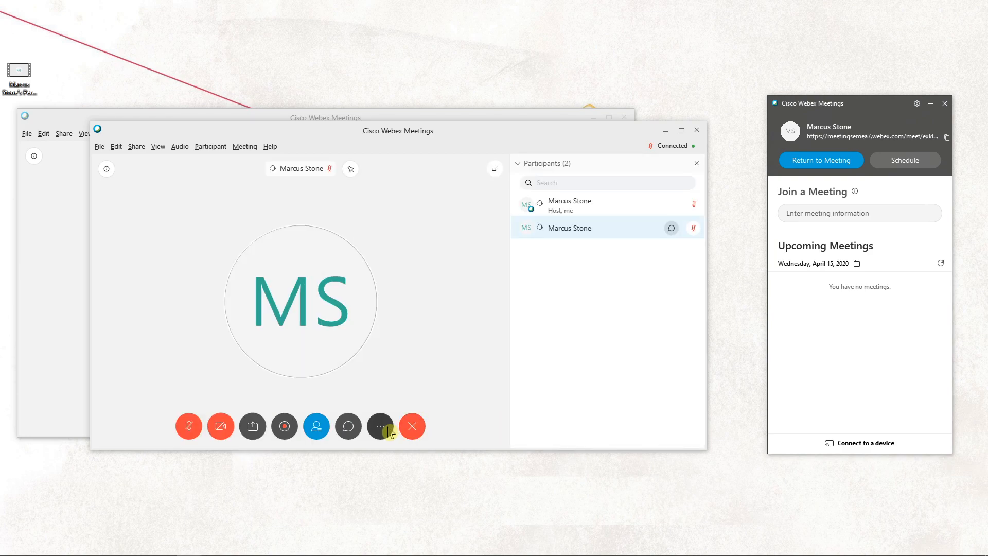
pyautogui.moveTo(378, 386)
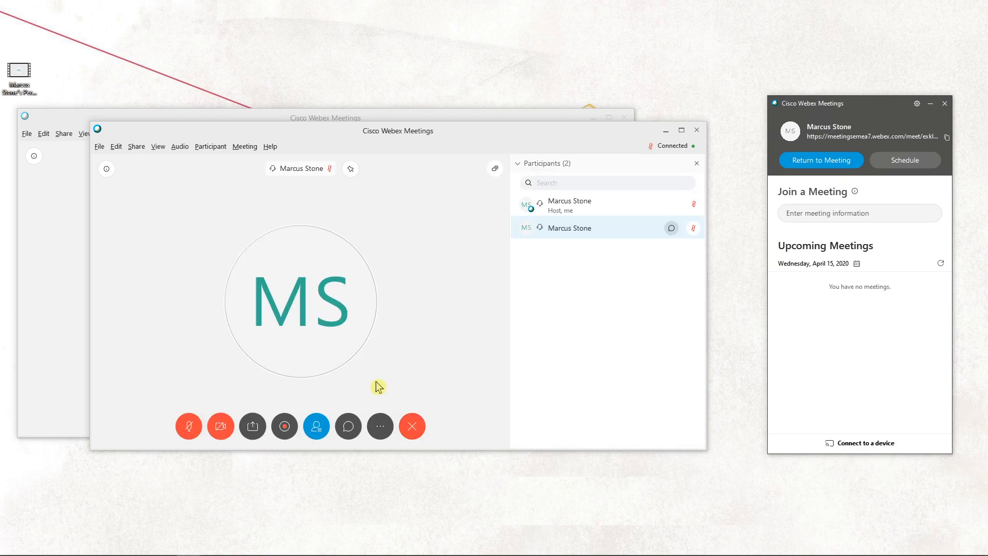
pyautogui.moveTo(541, 6)
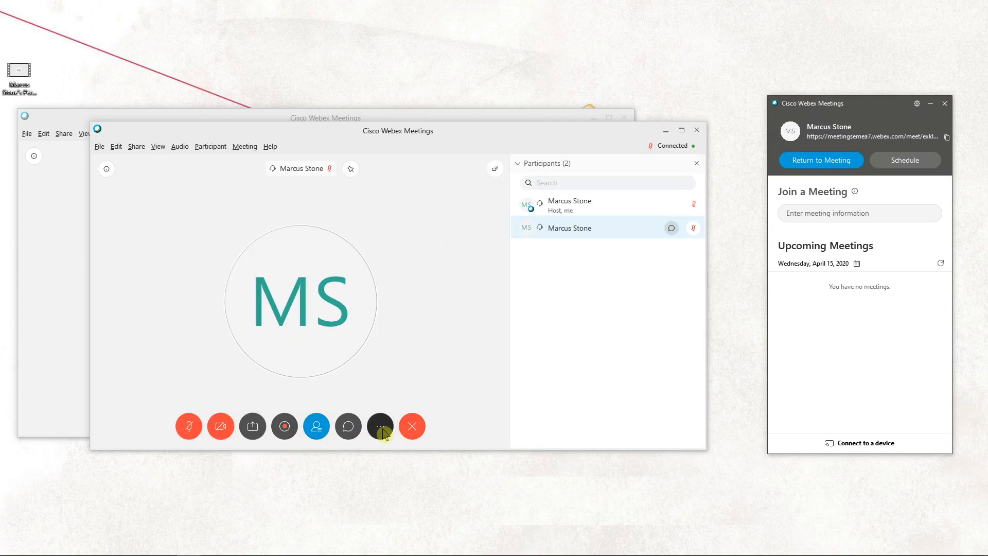
# Copy the meeting link to the clipboard from More options, then bring the options menu back up.
pyautogui.click(380, 425)
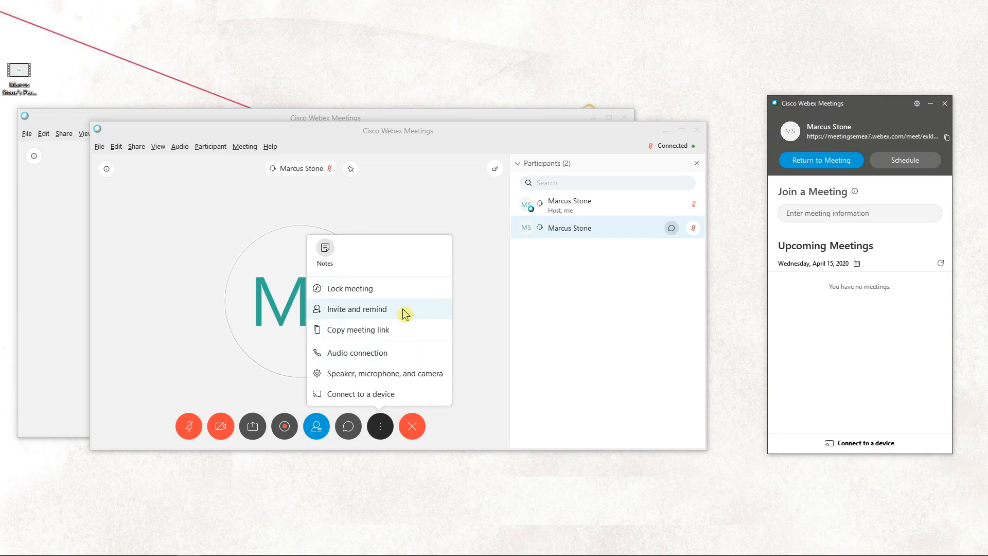
pyautogui.click(357, 330)
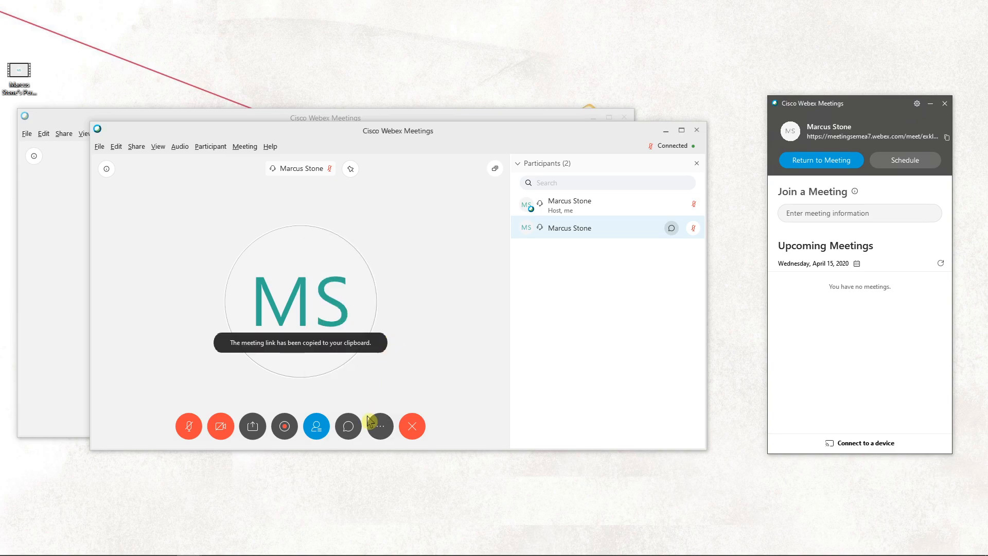
pyautogui.click(380, 425)
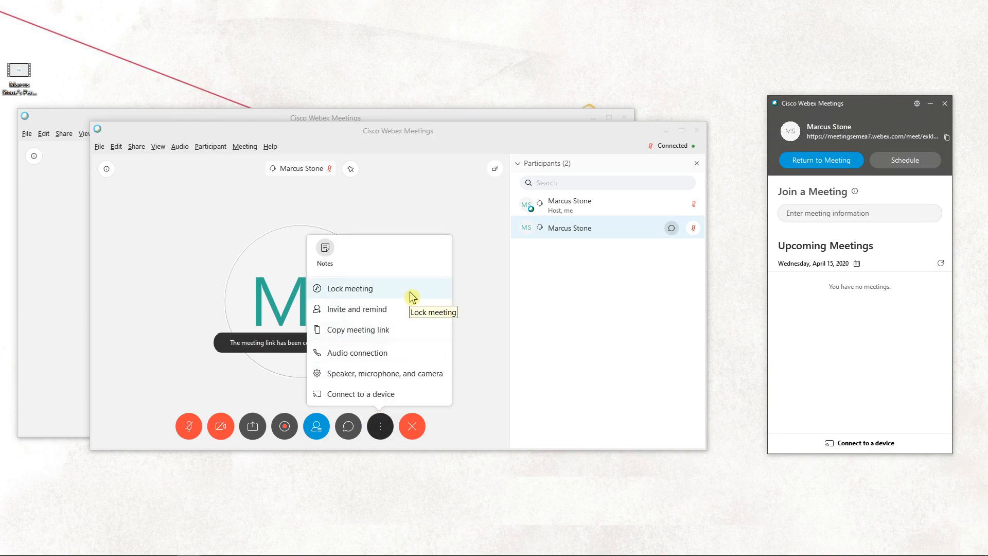